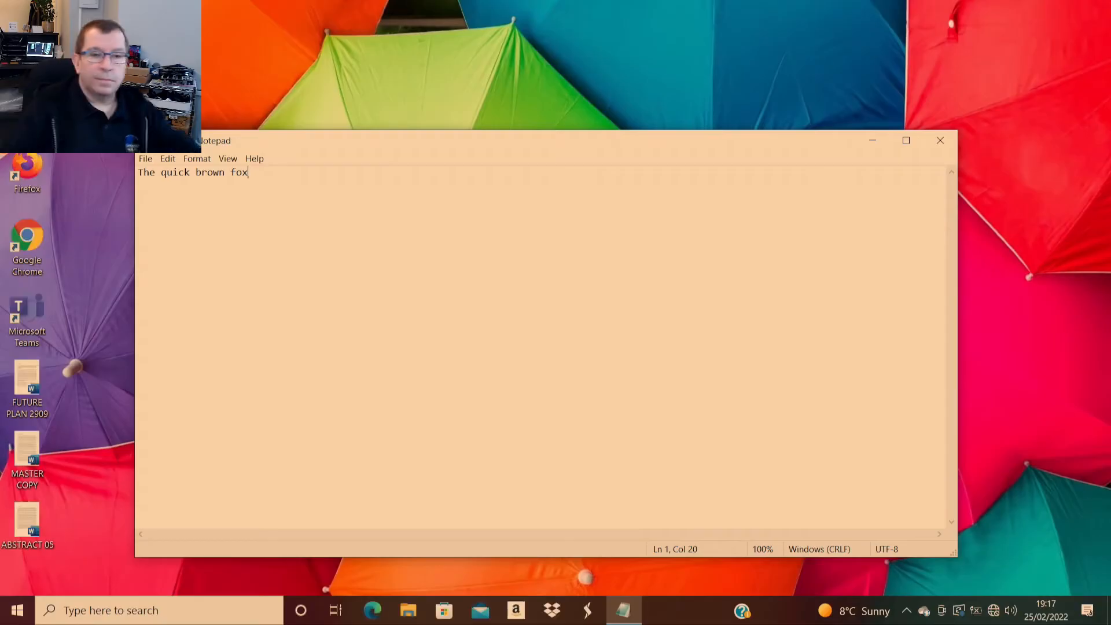
Replace the text with 'The quick brown fox jumps over the lazy dog'.
{"action": "key", "text": "ctrl+a"}
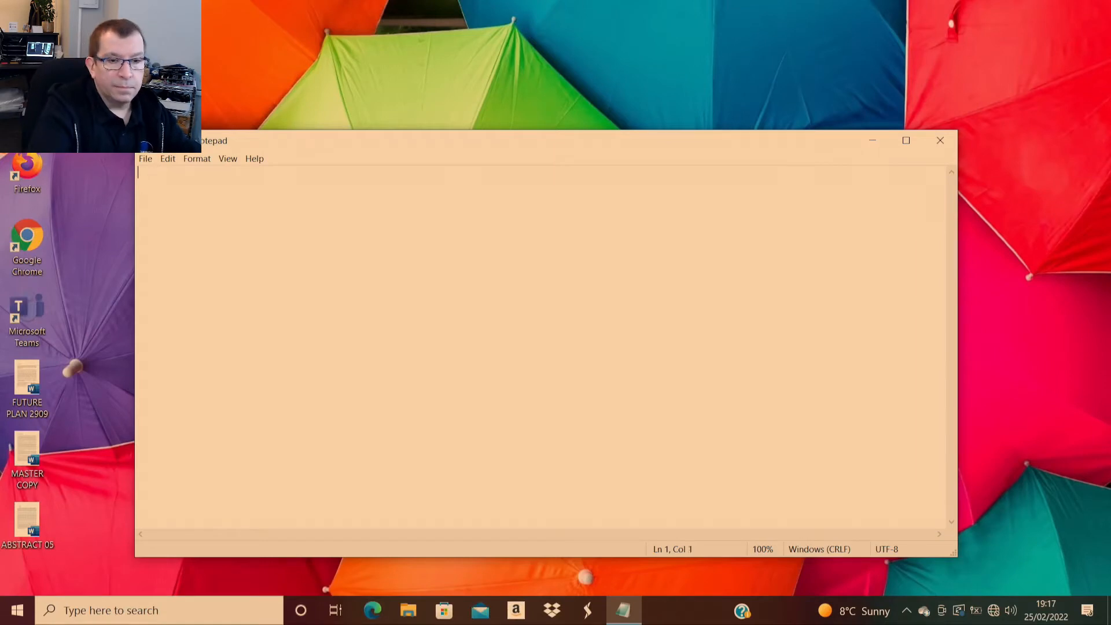
{"action": "type", "text": "The quick brow"}
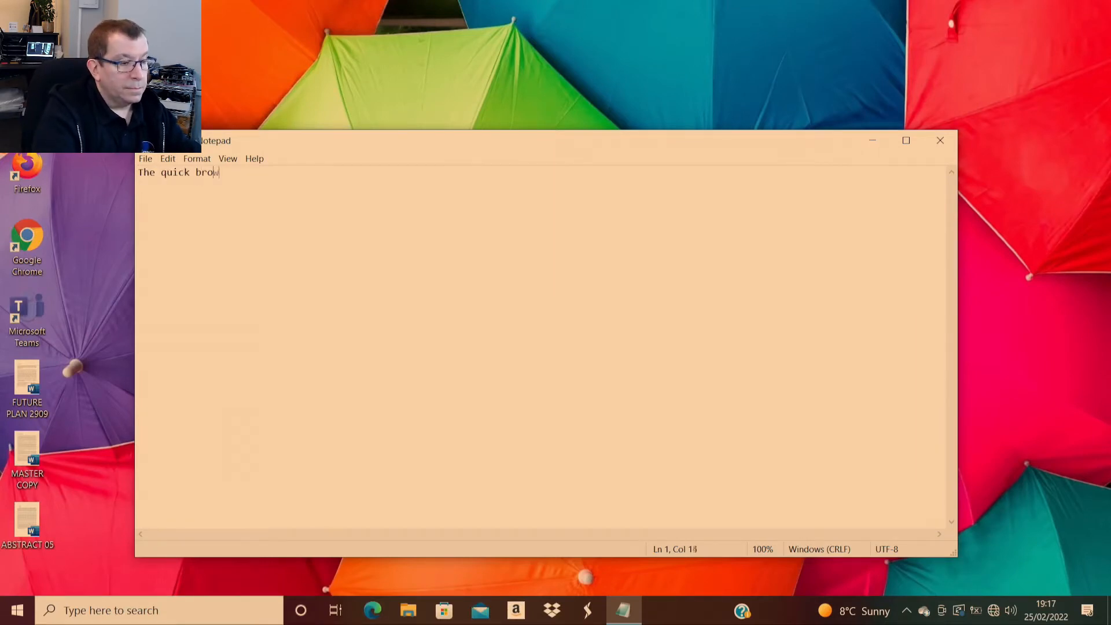
{"action": "type", "text": "wn fox jumps over the lazy dog"}
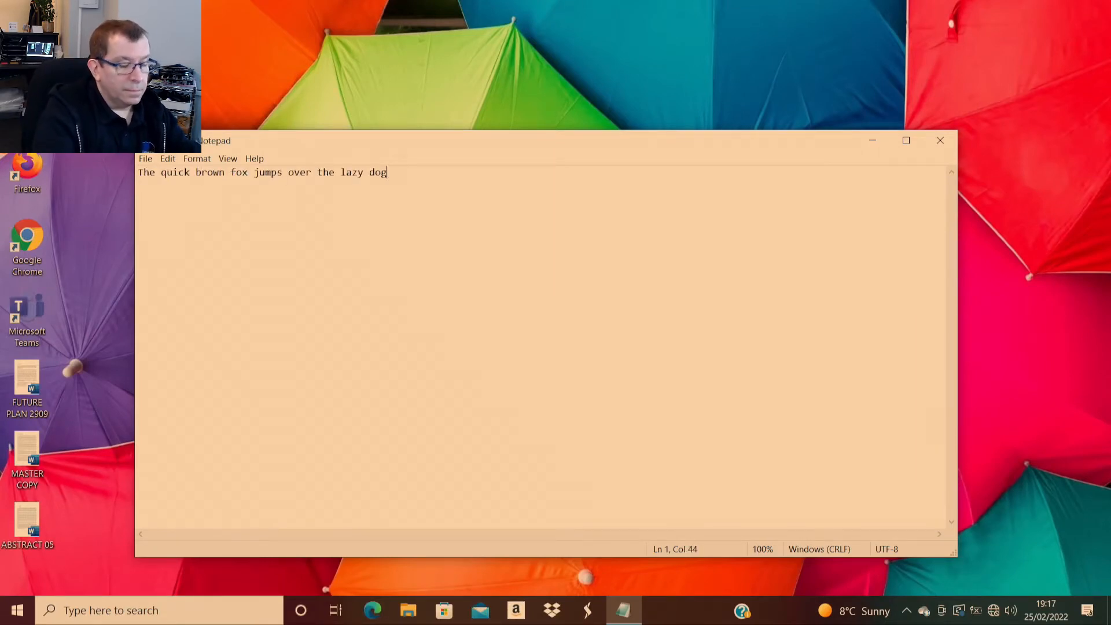
Add test lines of number-row symbols and numeric-keypad characters below the pangram.
{"action": "type", "text": "`1234567890-"}
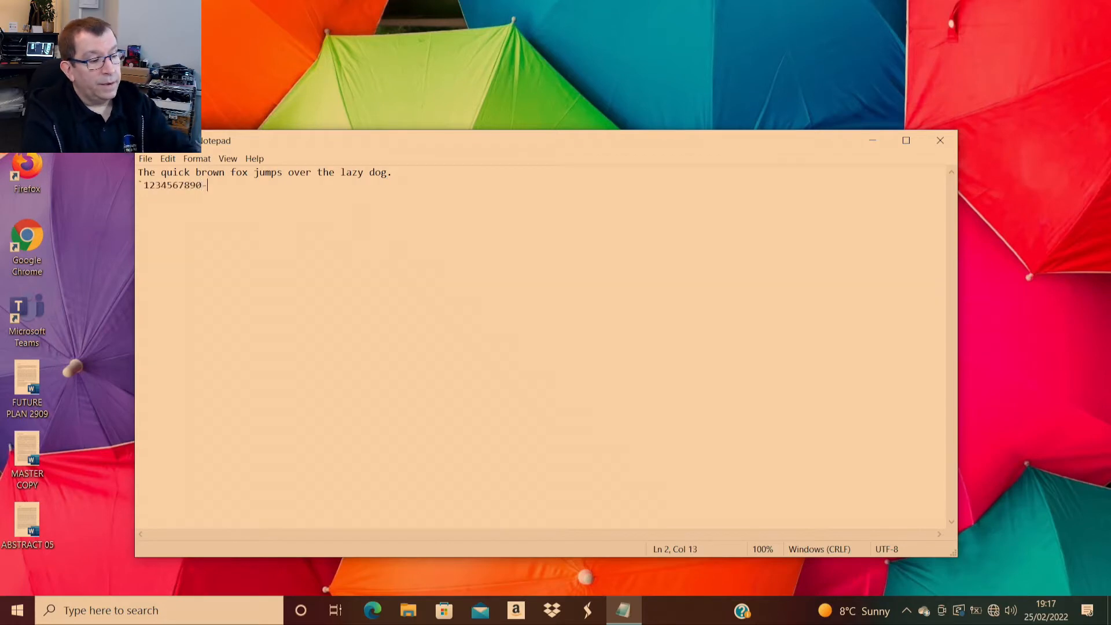
{"action": "type", "text": "=¬!\"£$%^&*()_"}
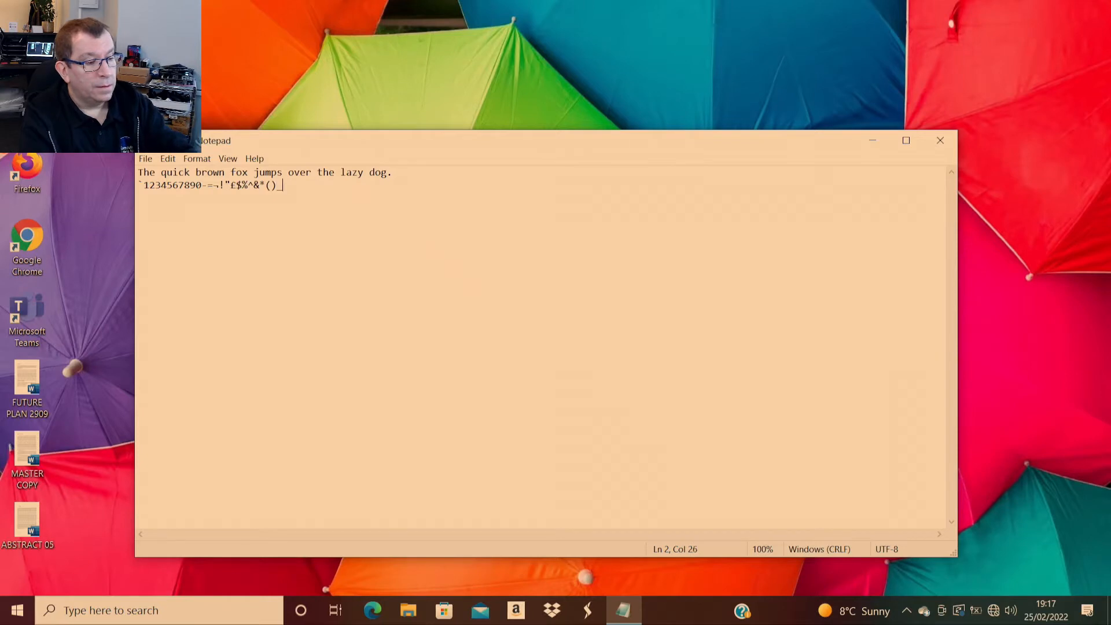
{"action": "type", "text": "+[]#{}~;':@,./<>?\\|"}
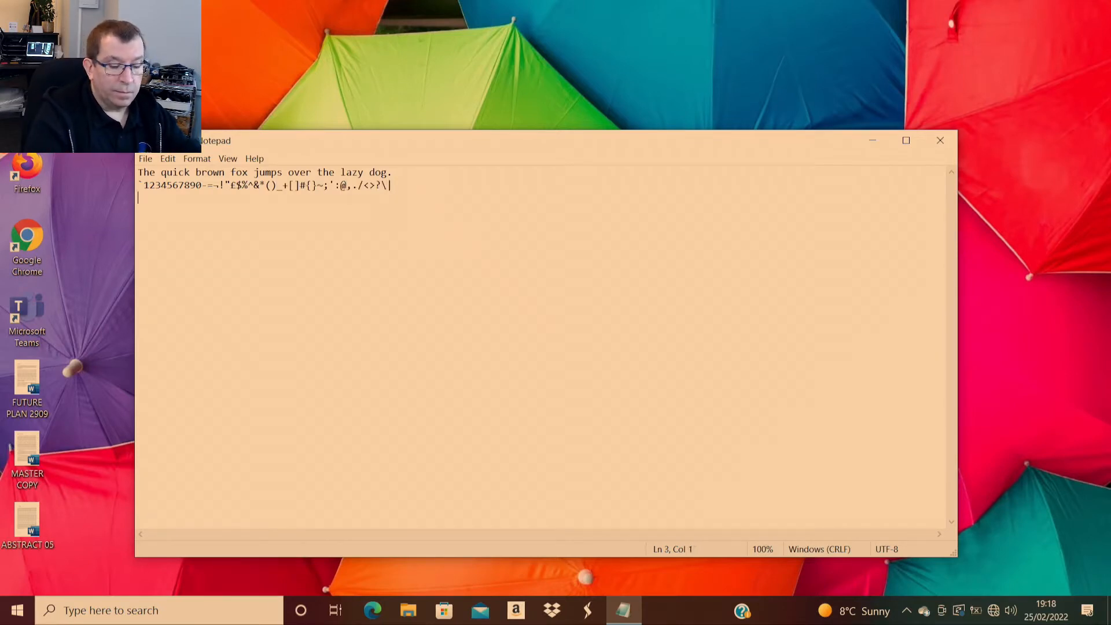
{"action": "type", "text": "/*-789456123000.+"}
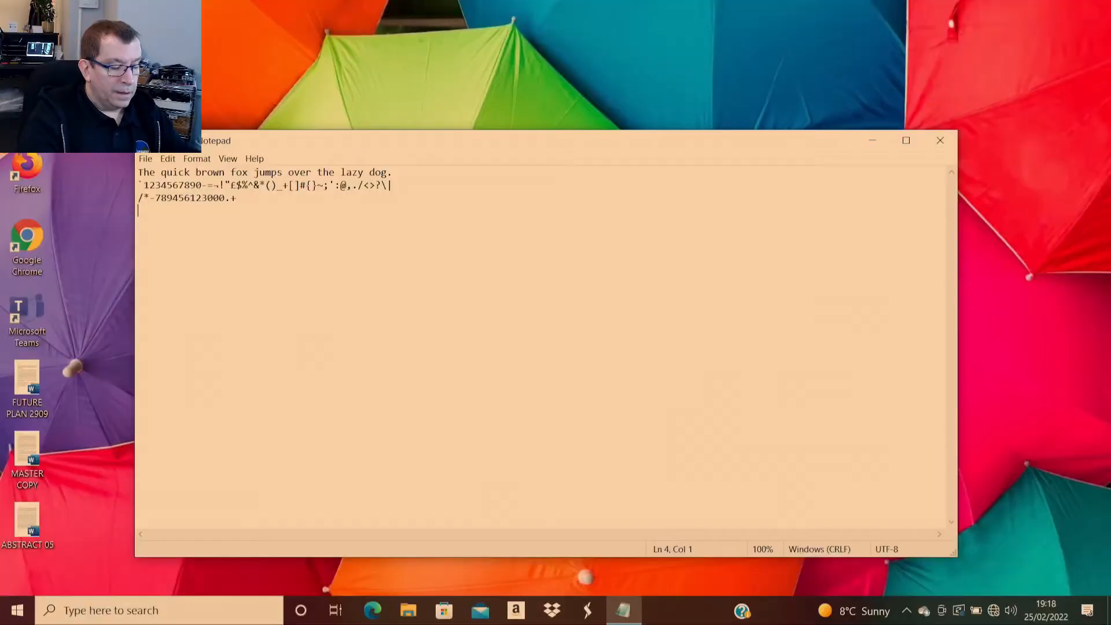
Type 'The keyboard is still working.' on line 4 and start an empty line below.
{"action": "type", "text": "The"}
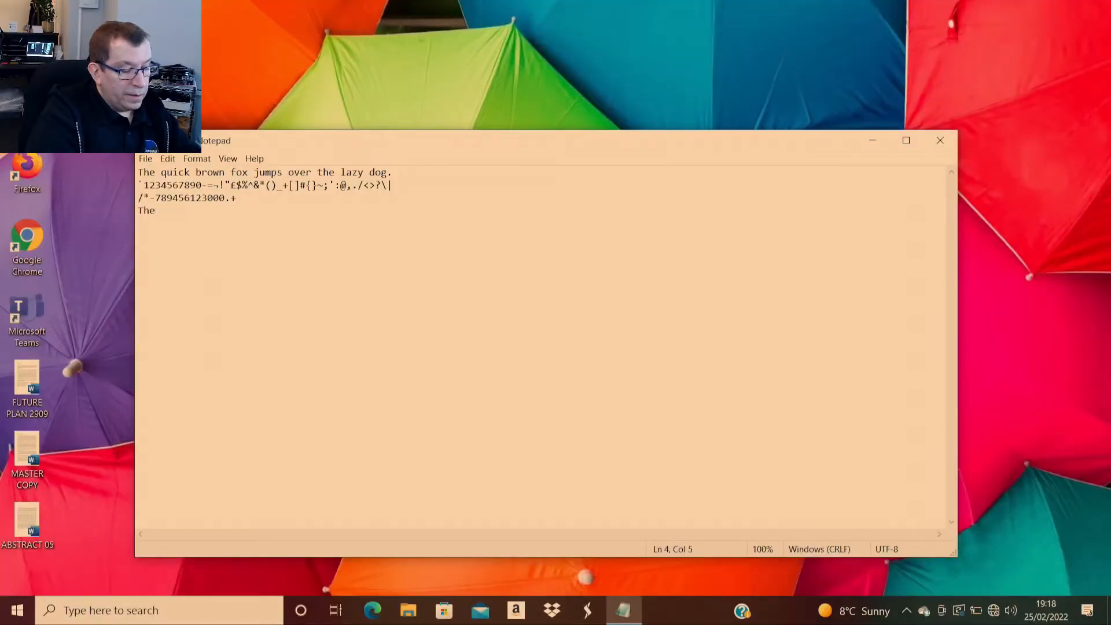
{"action": "type", "text": "keyboard is still"}
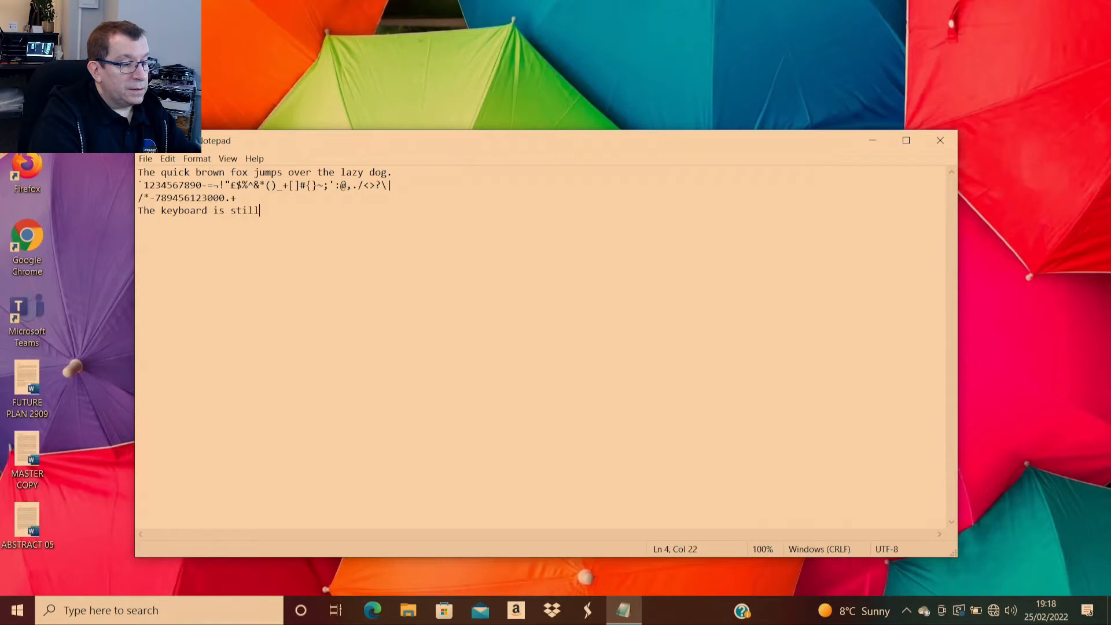
{"action": "type", "text": "working."}
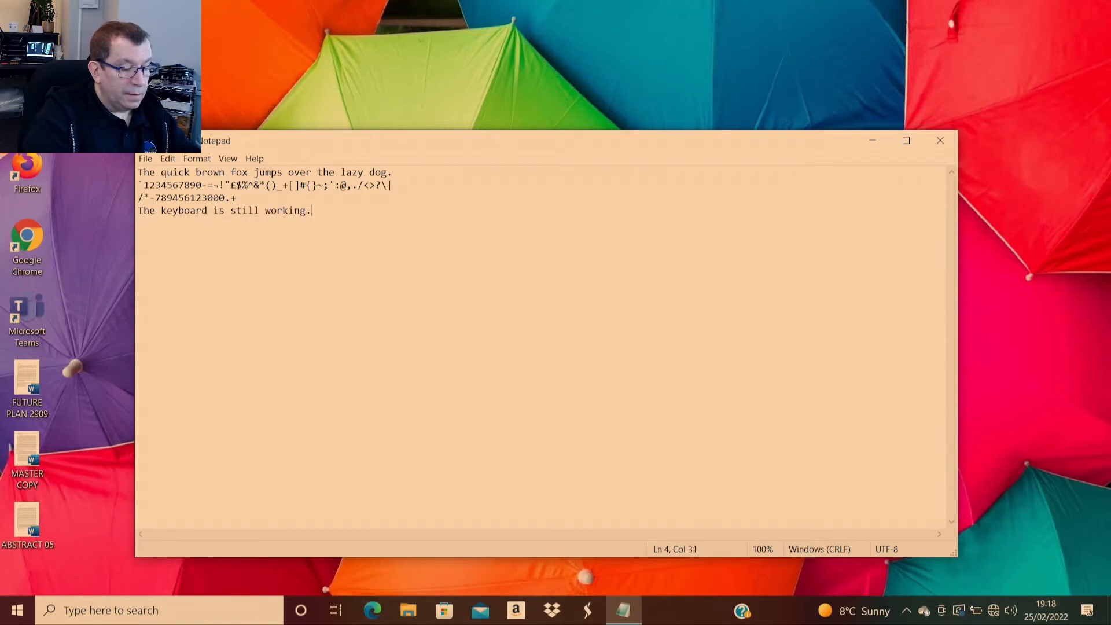
{"action": "key", "text": "enter"}
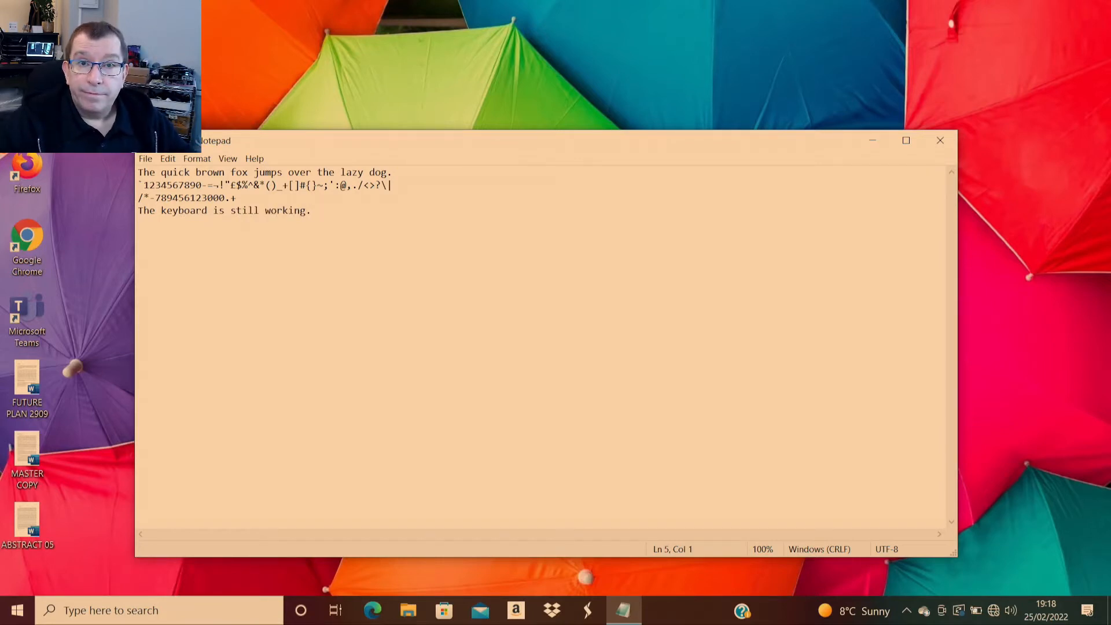